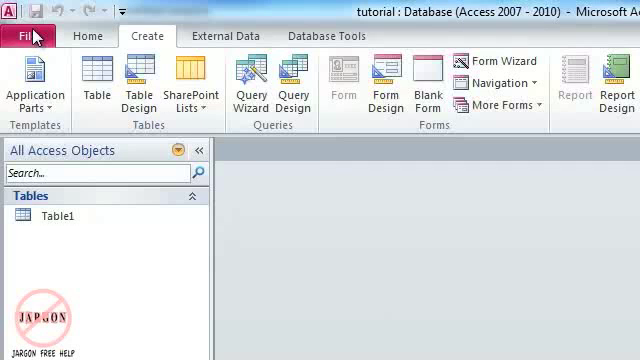
Step: Reopen tutorial.accdb from Documents using Open Exclusive
click(22, 36)
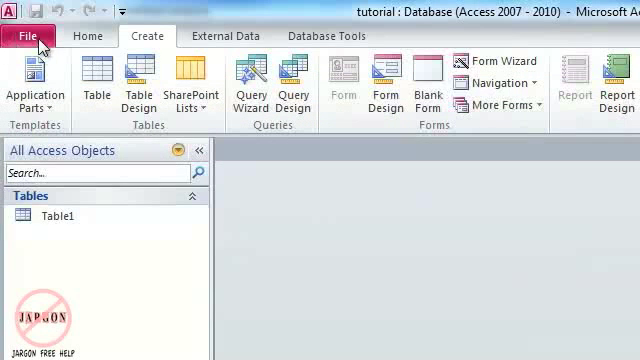
click(24, 36)
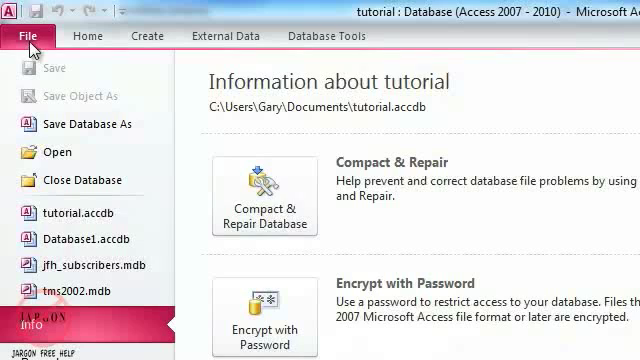
mouse_move(50, 152)
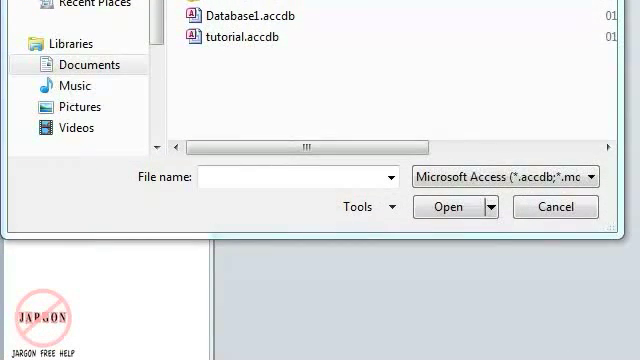
click(488, 206)
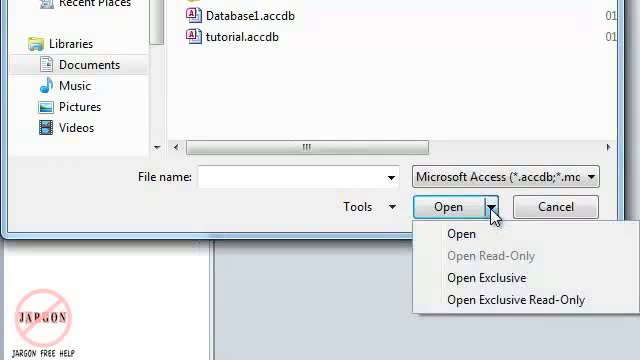
mouse_move(488, 278)
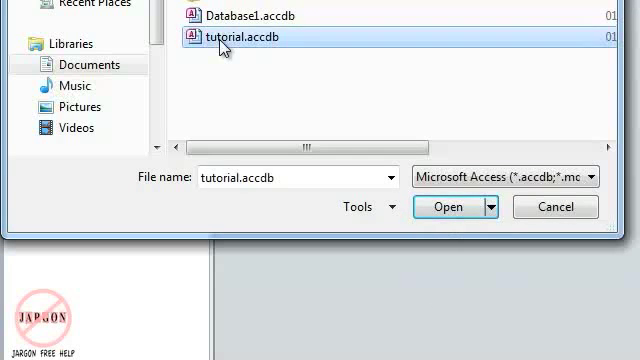
click(484, 206)
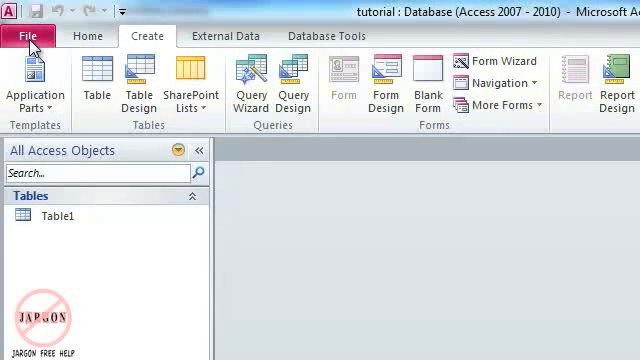
Step: Encrypt tutorial.accdb with a password, entering and verifying it, and confirm
click(24, 36)
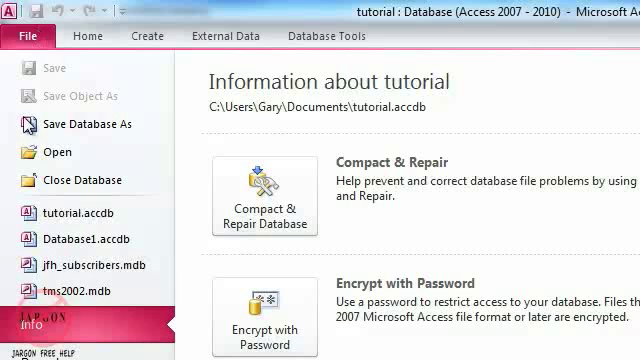
mouse_move(264, 320)
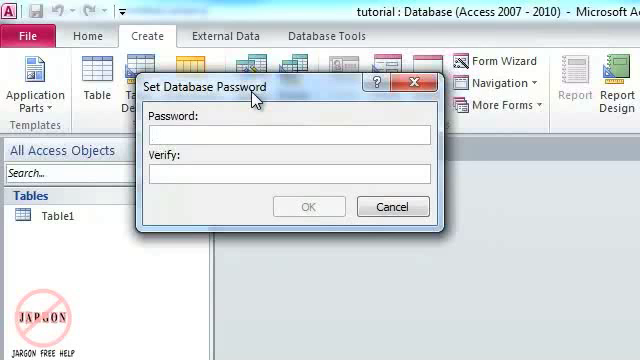
text(****)
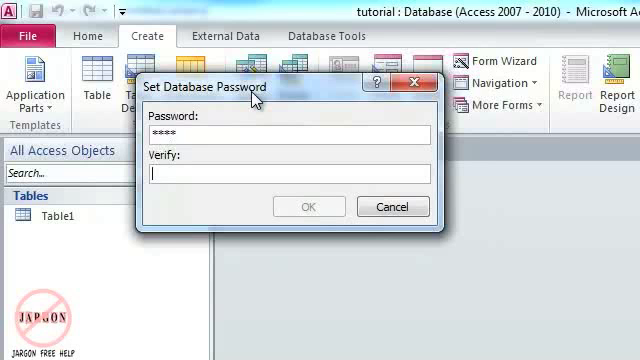
text(****)
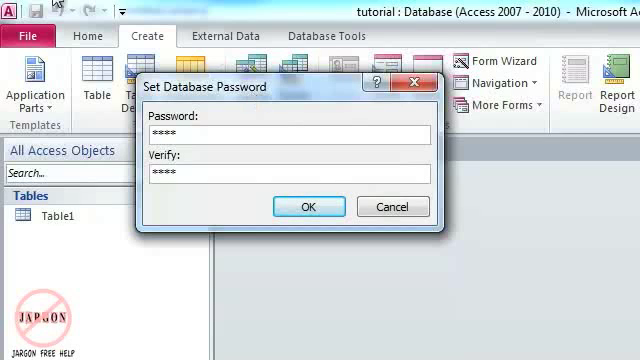
click(308, 206)
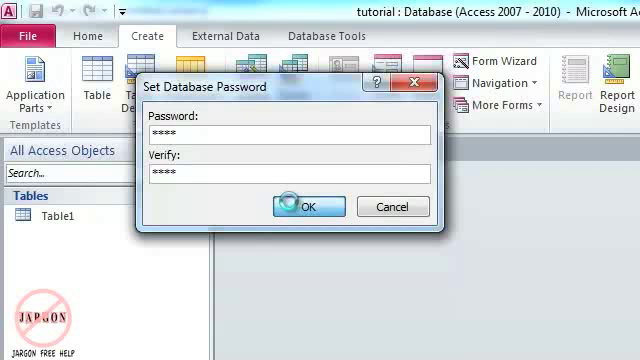
click(308, 206)
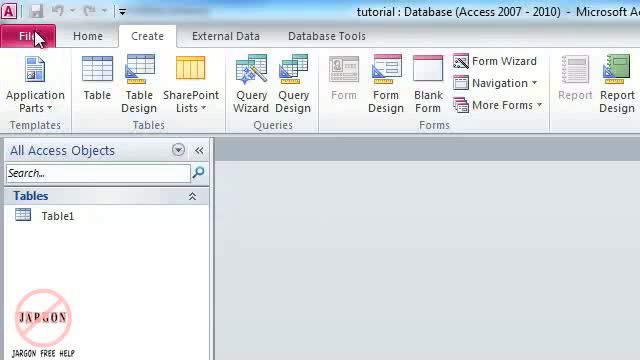
Step: Close tutorial.accdb, reopen it from the recent list and submit its password
click(22, 36)
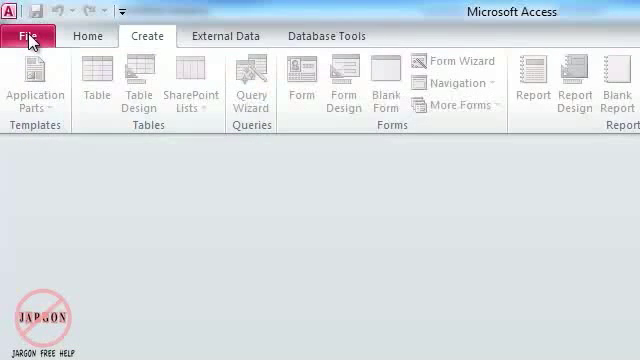
click(24, 36)
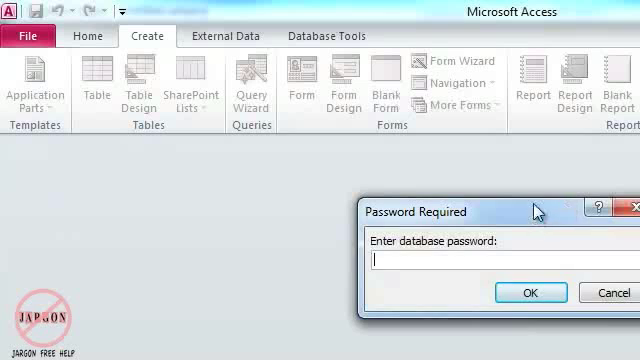
text(***)
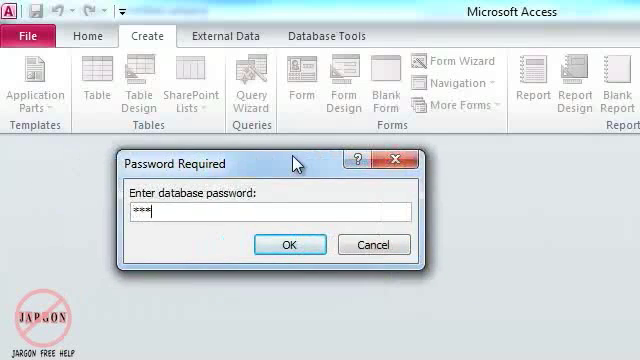
click(288, 244)
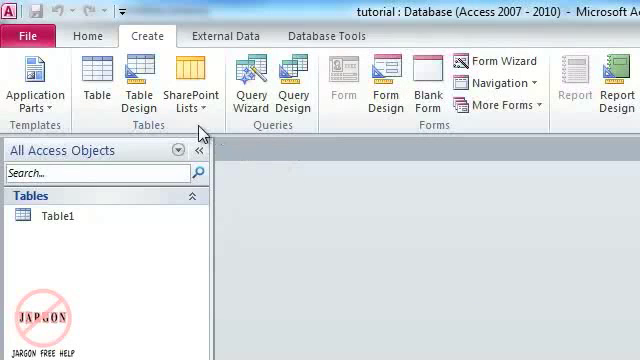
Step: Attempt Decrypt Database, dismiss the exclusive-use warning, and start browsing Documents for a file
click(28, 36)
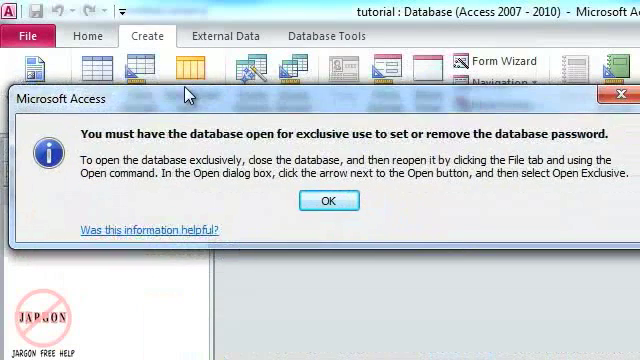
click(326, 200)
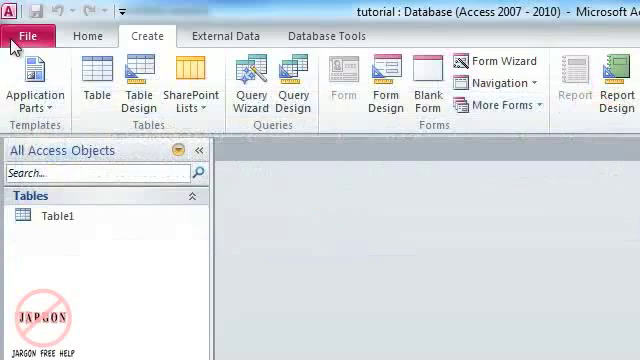
click(30, 36)
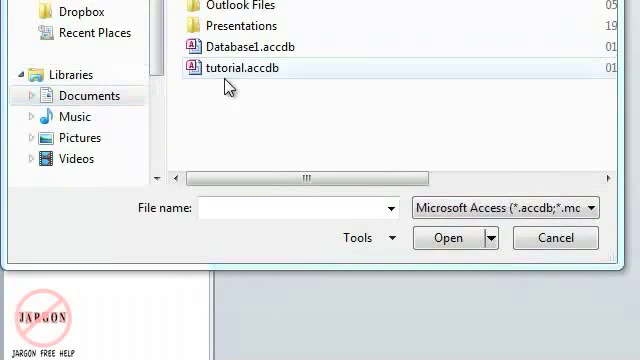
Step: Reopen tutorial.accdb exclusively with its password and reach File > Info showing Decrypt Database
click(240, 68)
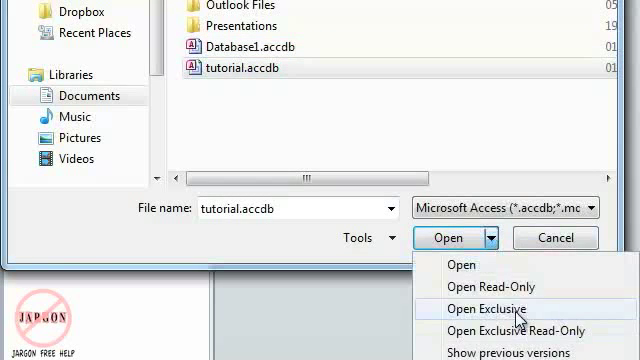
click(492, 308)
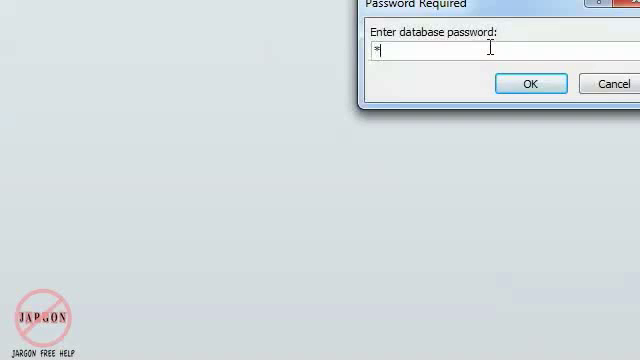
click(536, 84)
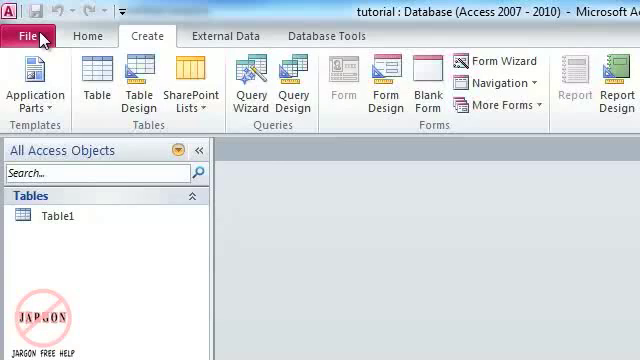
click(24, 36)
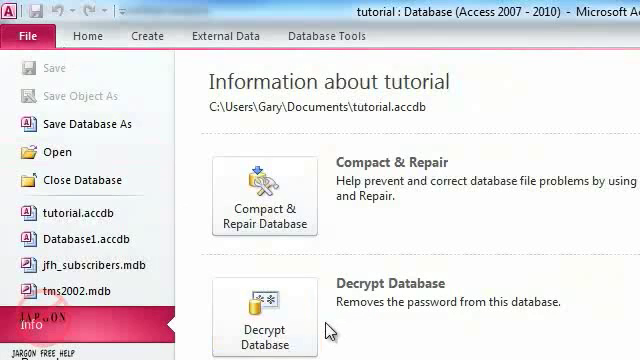